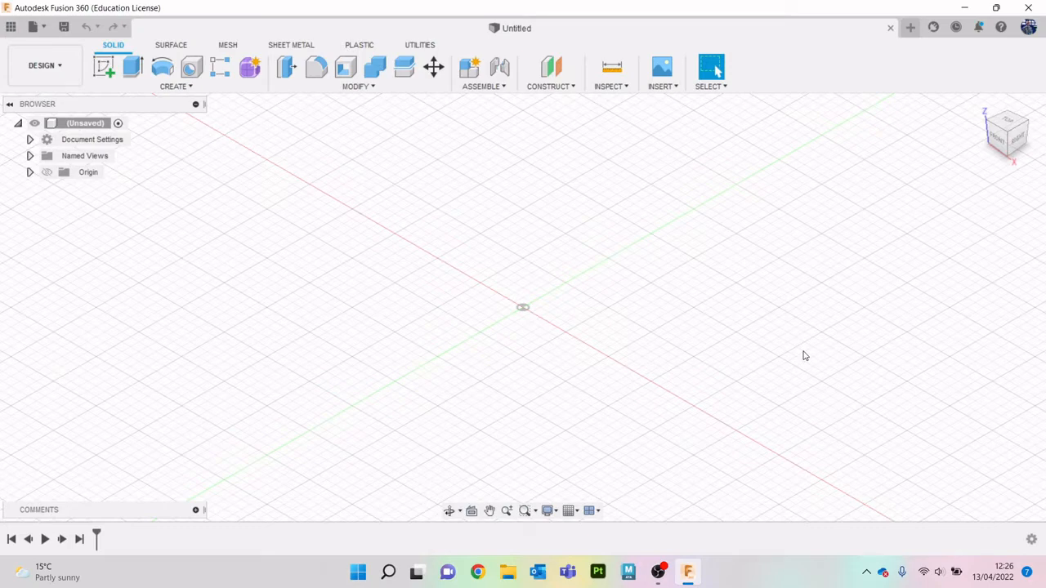
mouse_move(485, 143)
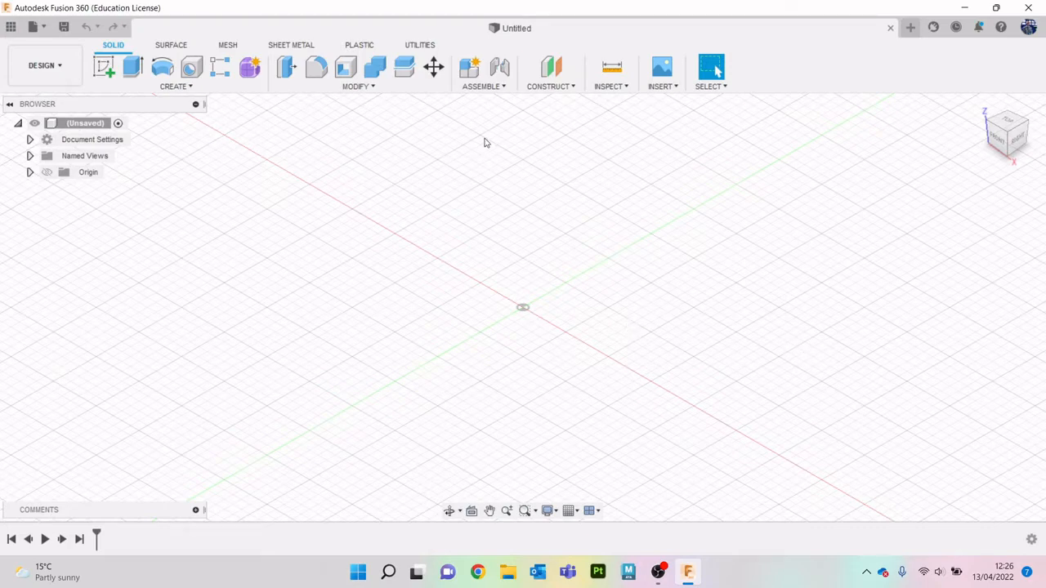
mouse_move(920, 198)
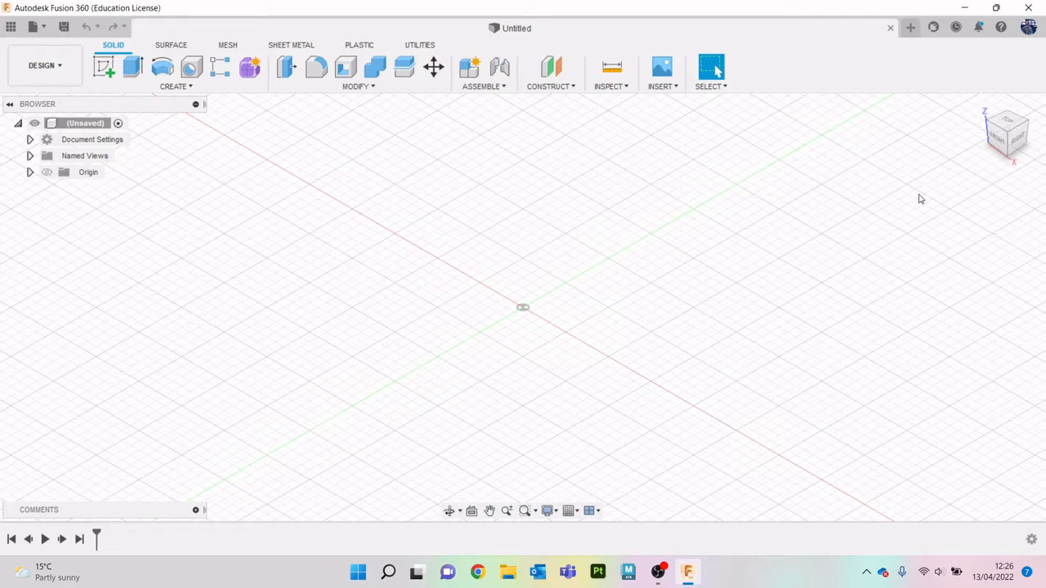
- Insert the lego man drawing from the Desktop as a reference canvas
left_click(662, 85)
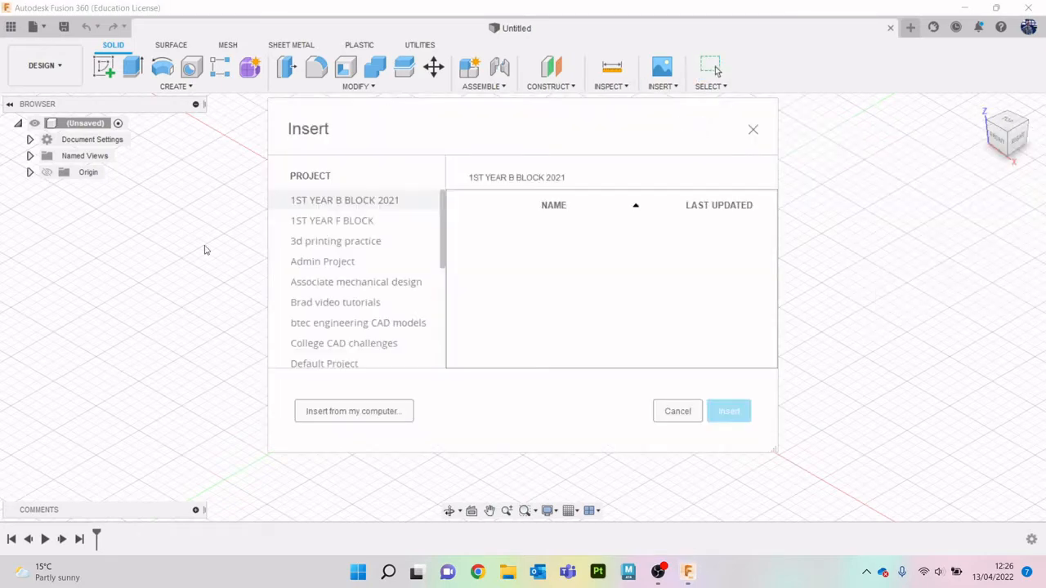
left_click(353, 411)
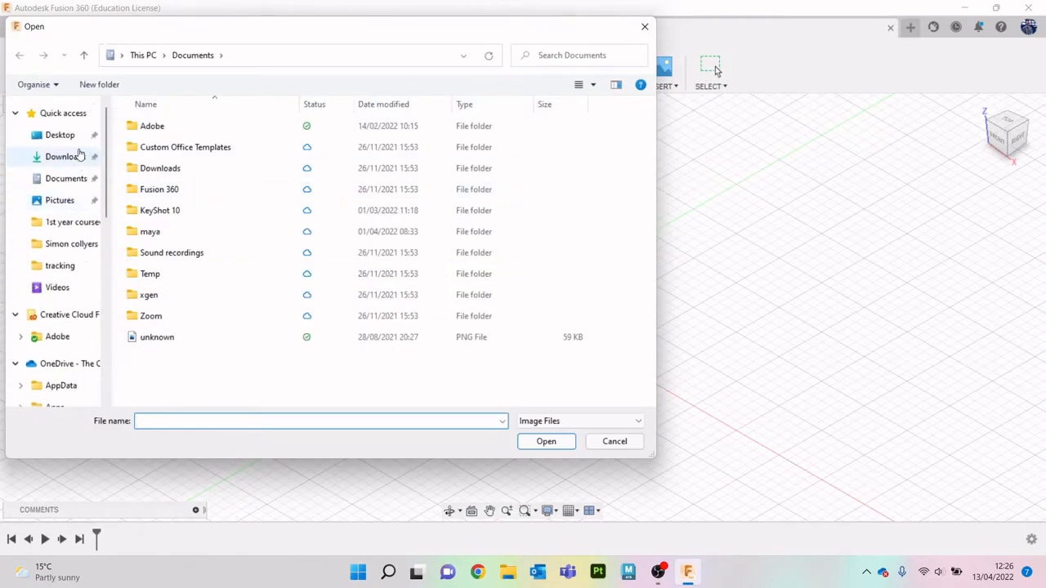
left_click(59, 135)
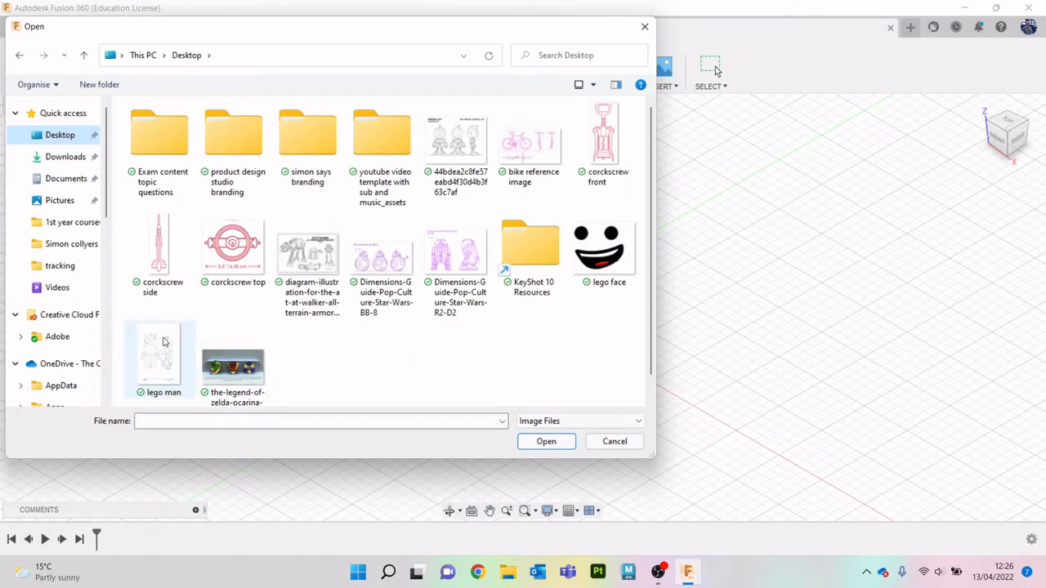
double_click(162, 355)
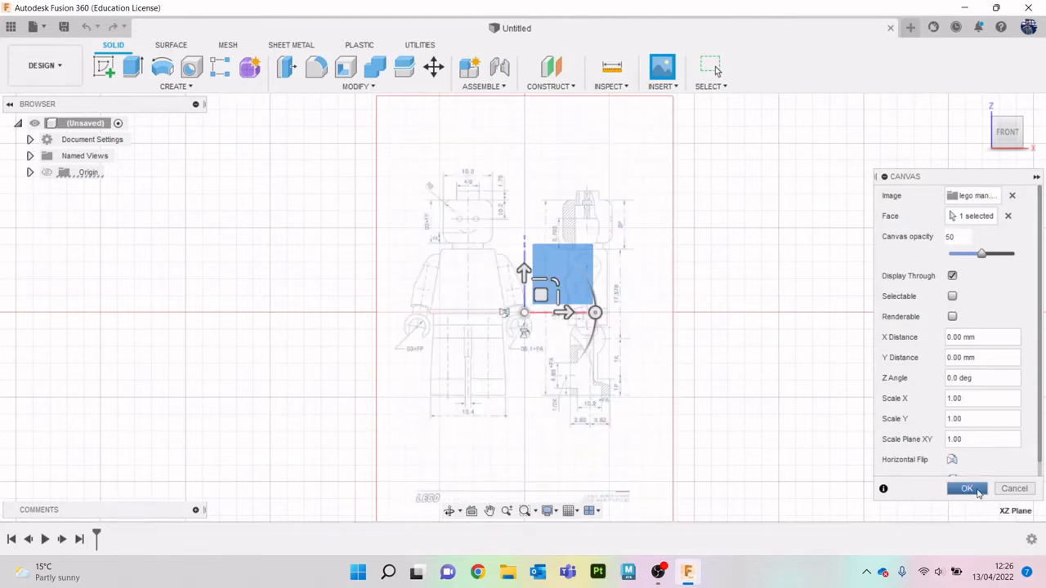
- Commit the lego man canvas and rescale it to 1.385 via Edit Canvas
left_click(967, 488)
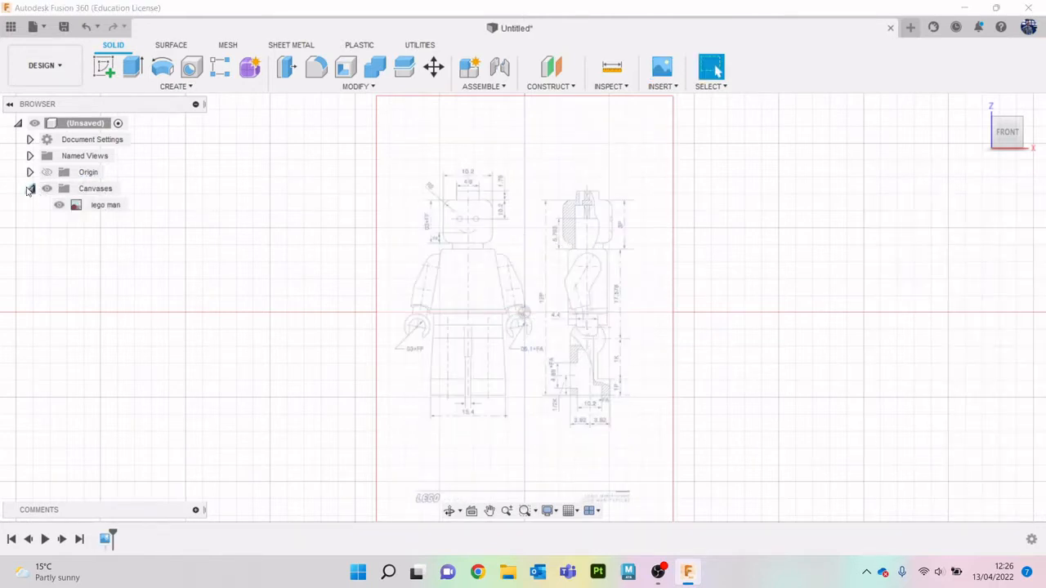
right_click(104, 204)
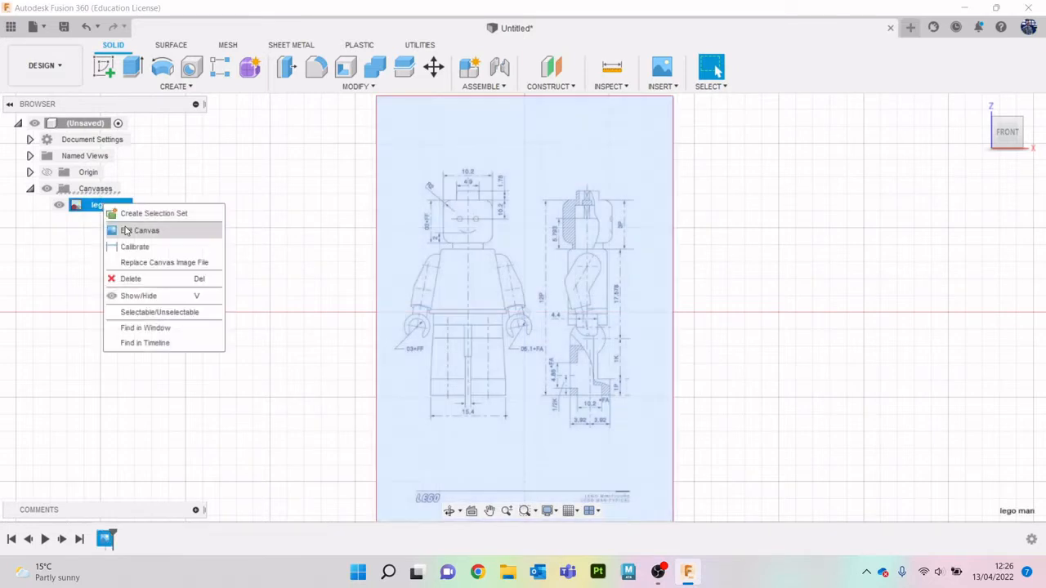
left_click(147, 229)
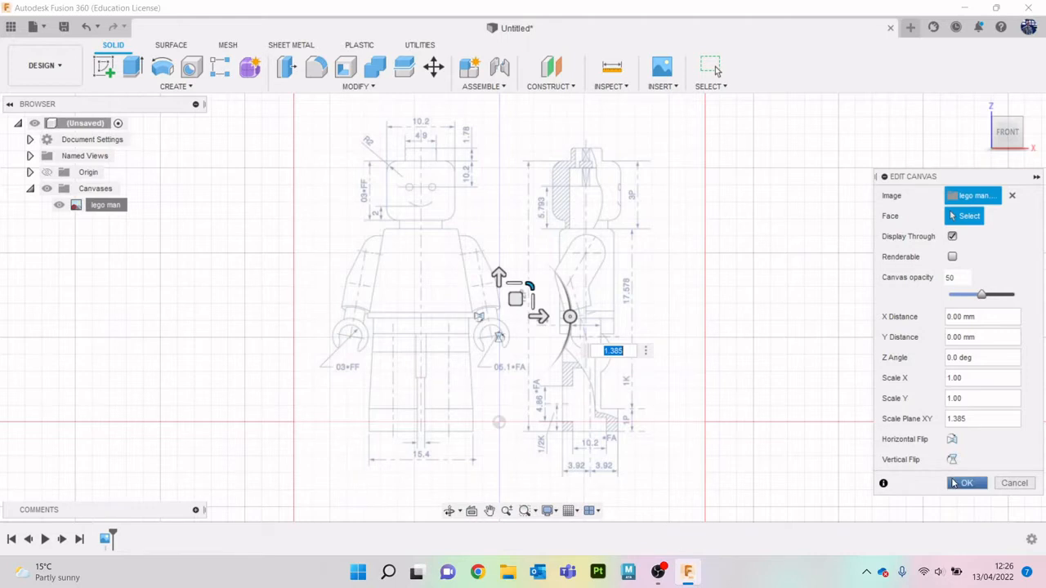
left_click(965, 483)
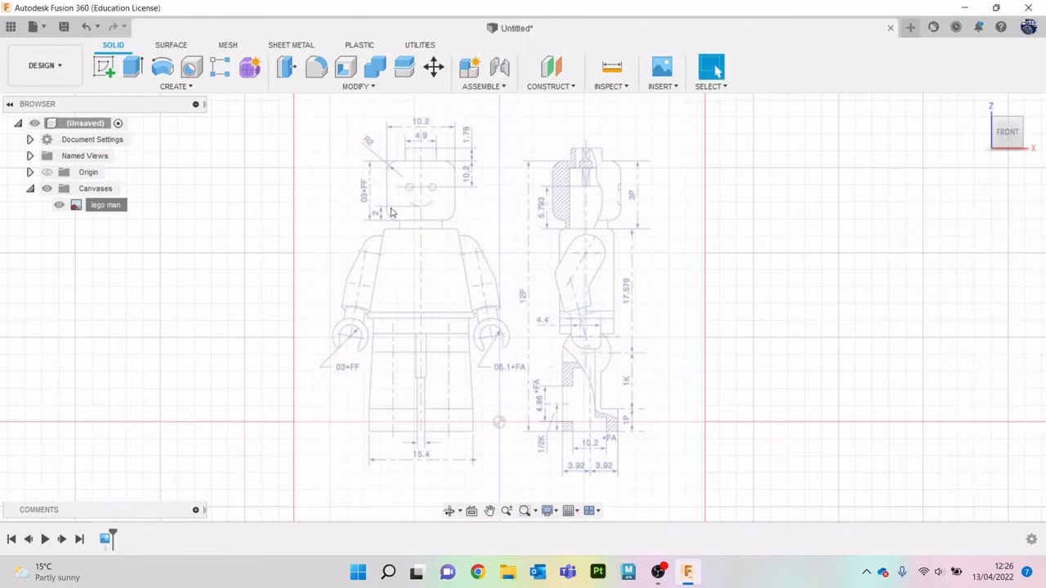
right_click(105, 204)
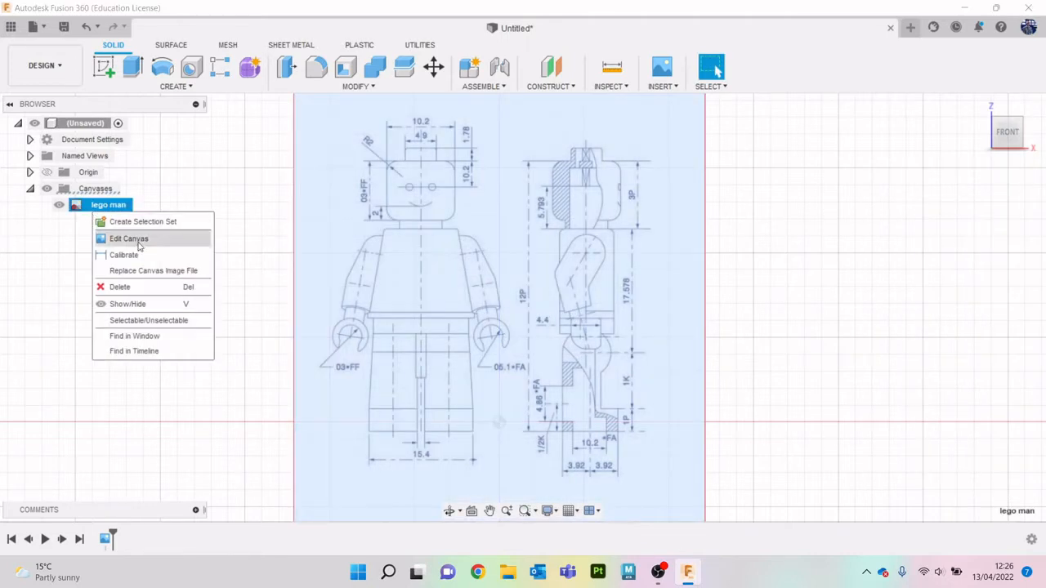
- Calibrate the lego man canvas by marking the head width ends and entering 10.2
left_click(128, 237)
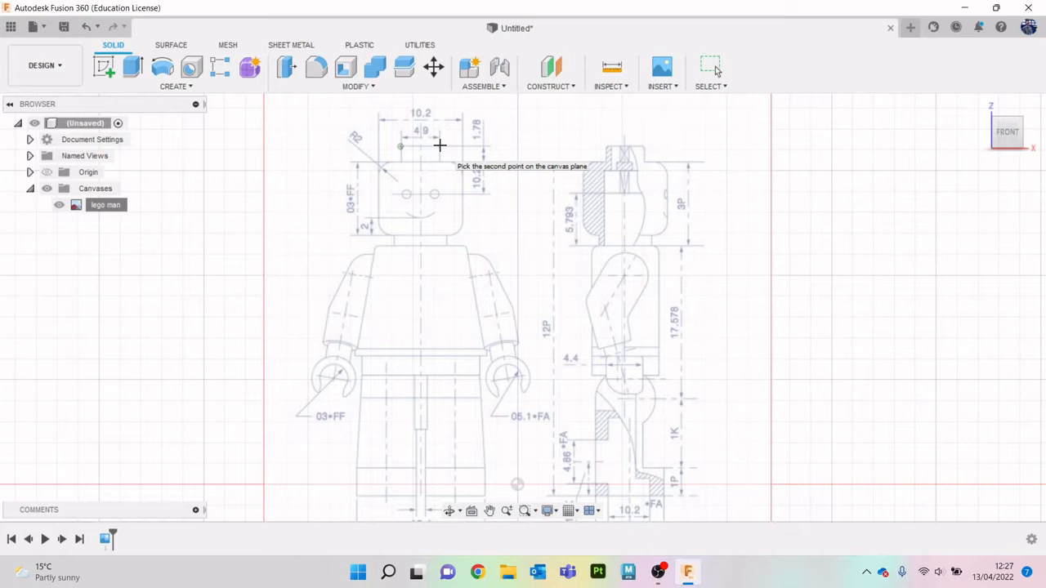
right_click(104, 204)
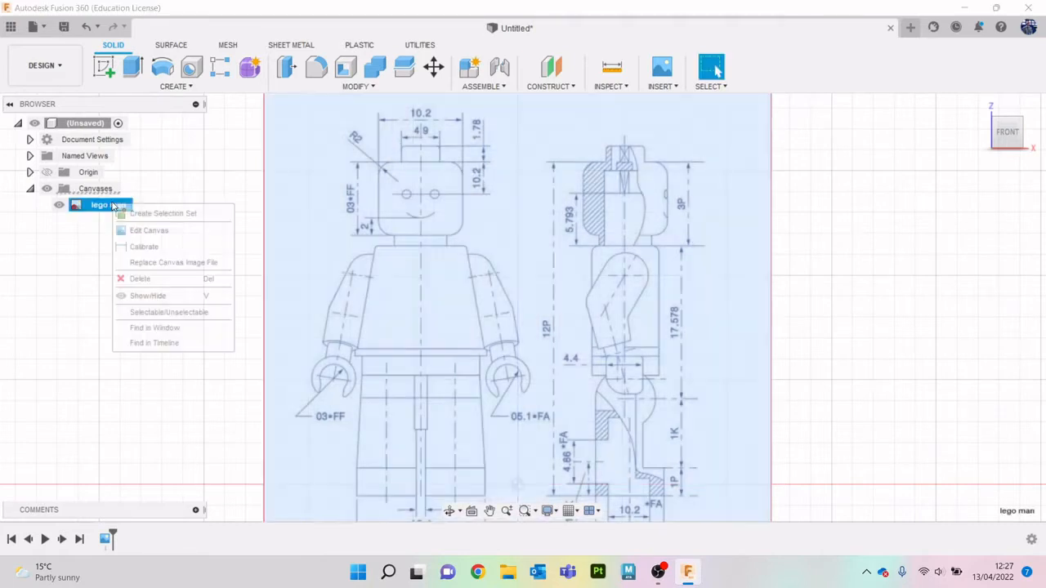
left_click(378, 171)
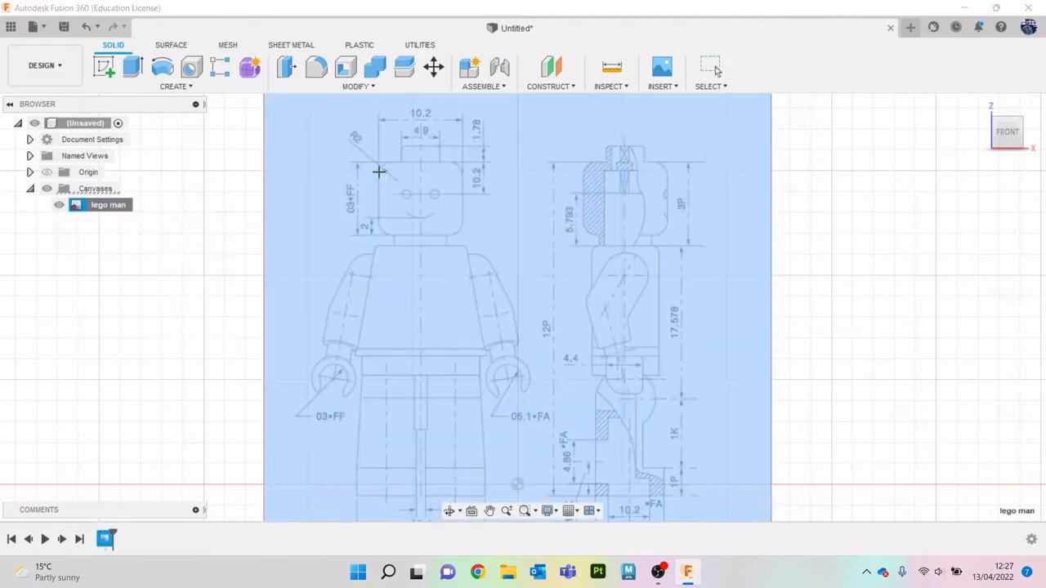
left_click(379, 171)
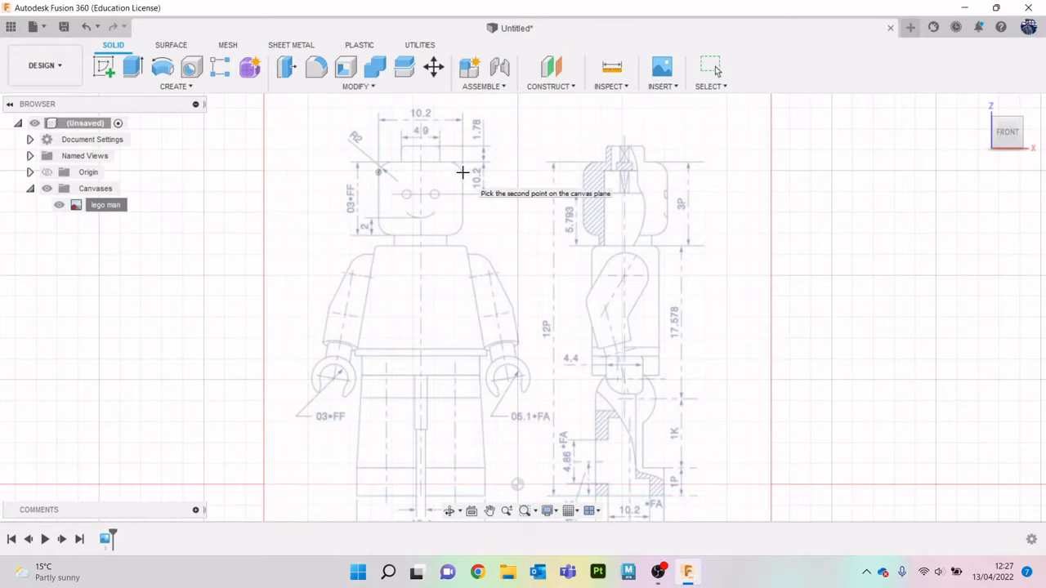
left_click(463, 174)
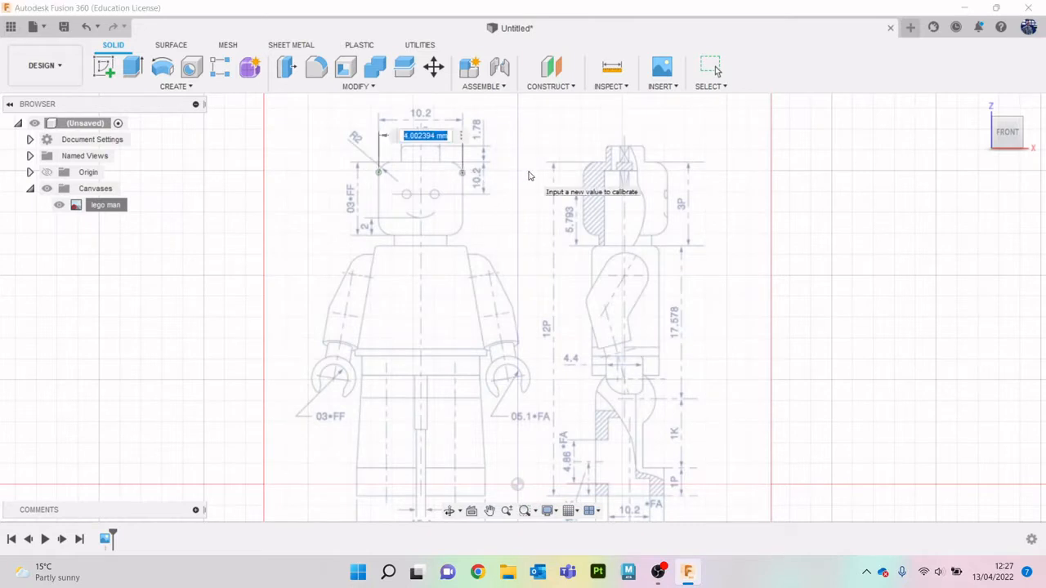
type("10.2")
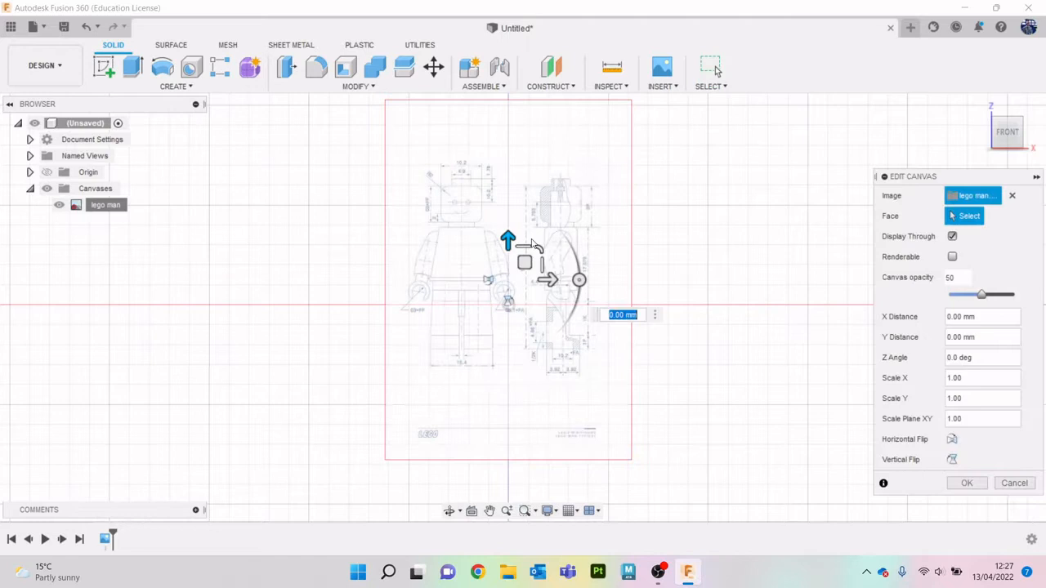
- Cancel a trial sideways drag of the front canvas, keeping its original position
left_click_drag(506, 240, 508, 177)
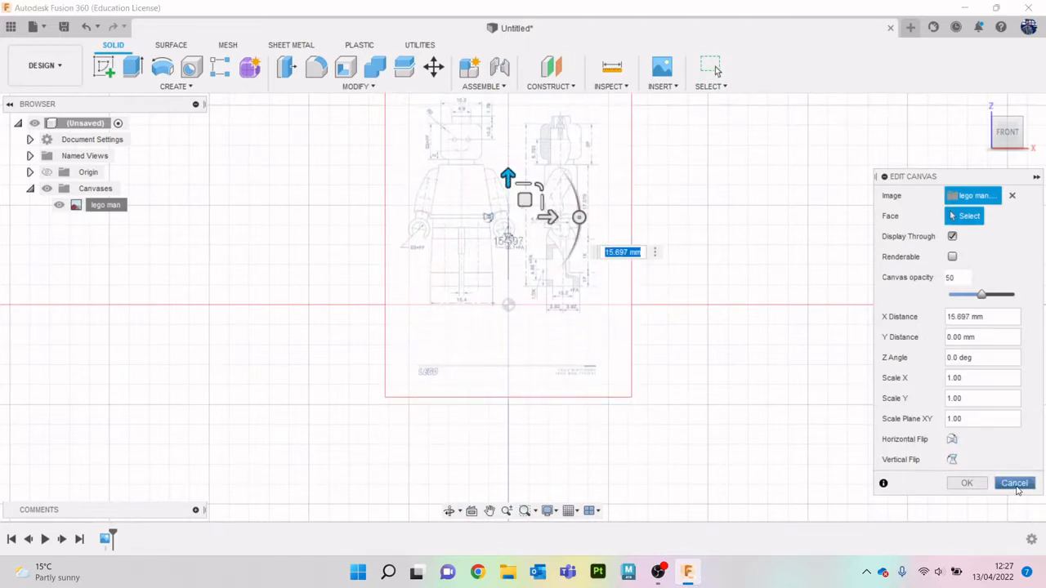
left_click(1013, 483)
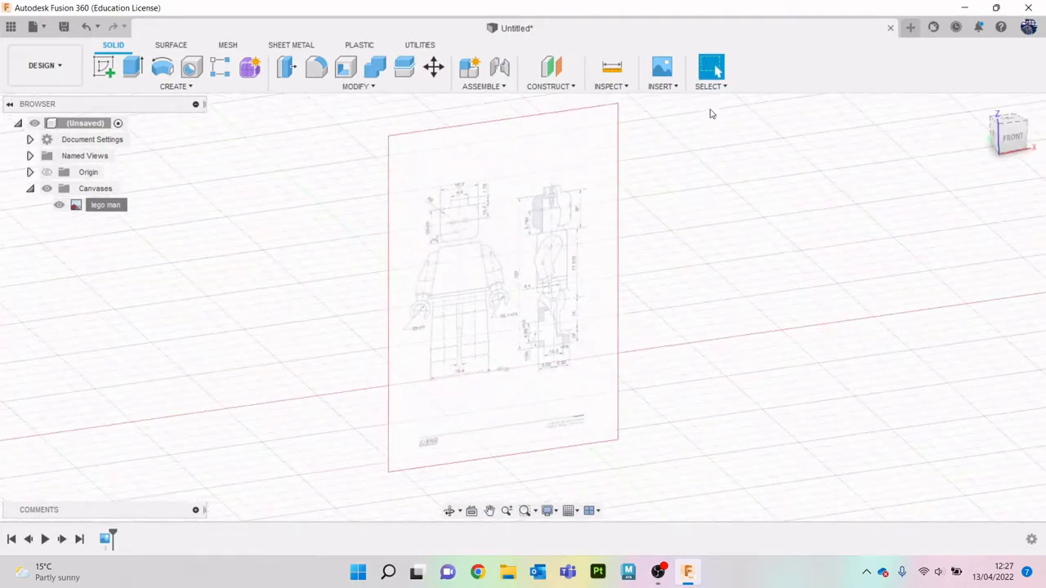
left_click(662, 72)
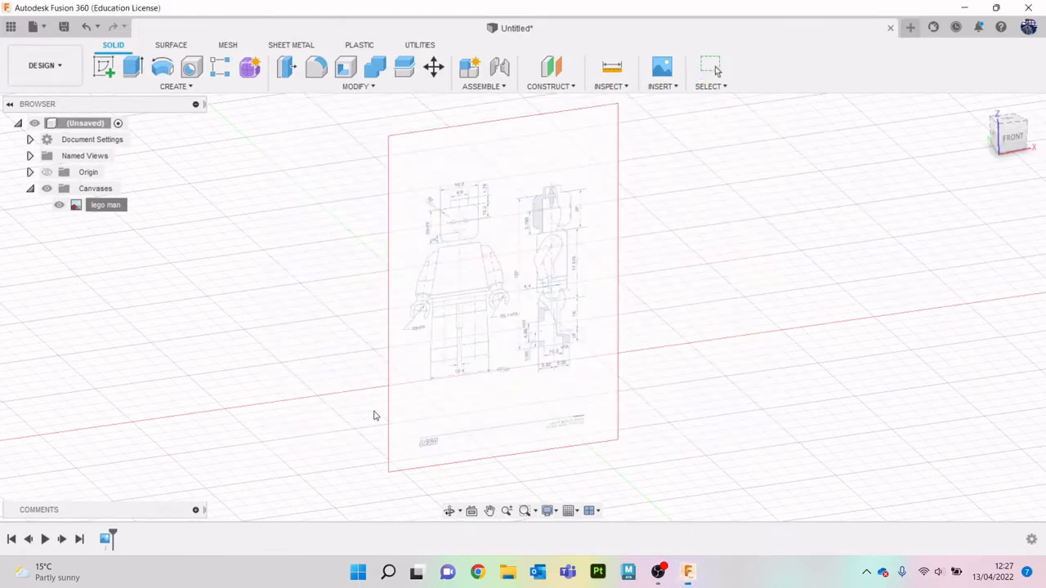
left_click(661, 67)
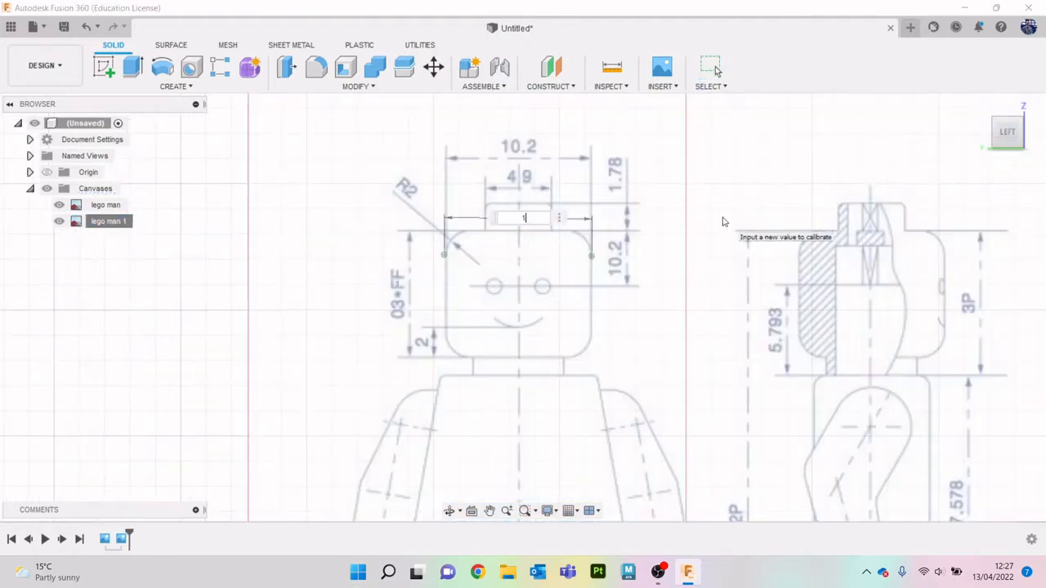
- Enter 10.2 as the head-width calibration value for the left-plane canvas
type("10.2")
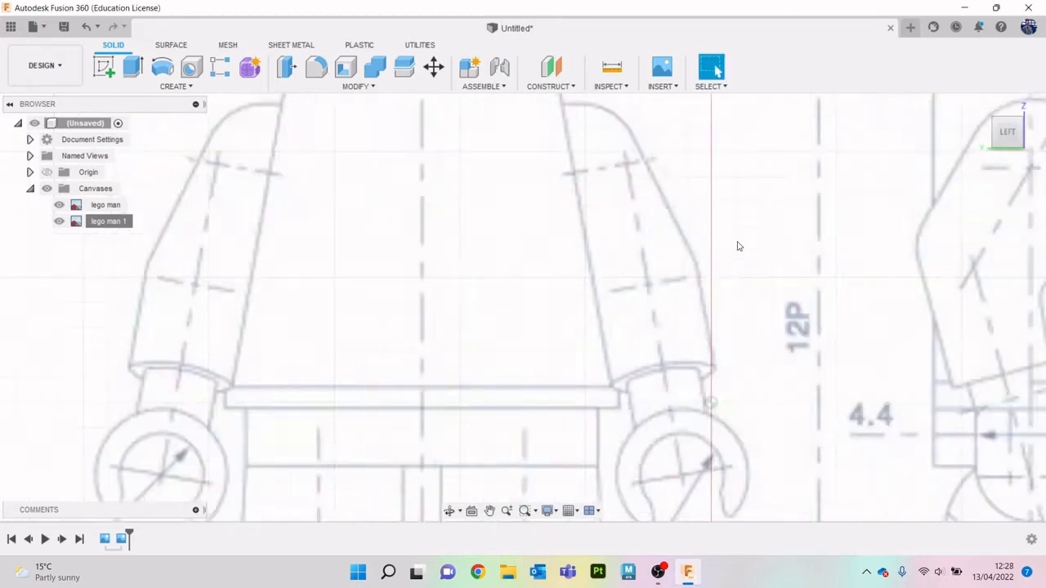
- Fit both canvases in view and drag a canvas vertically to an 11.381 mm offset
left_click(1007, 132)
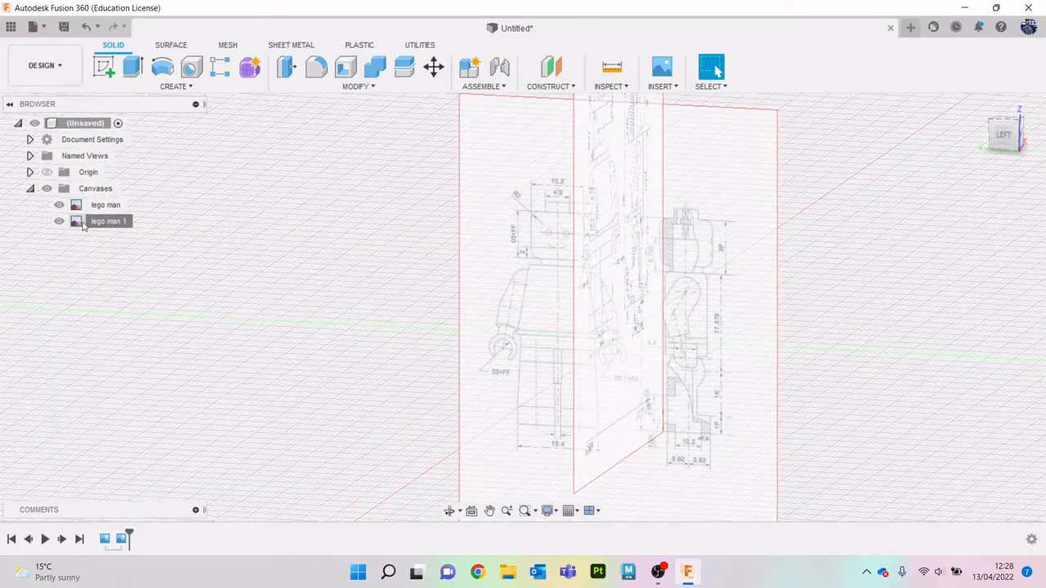
double_click(108, 221)
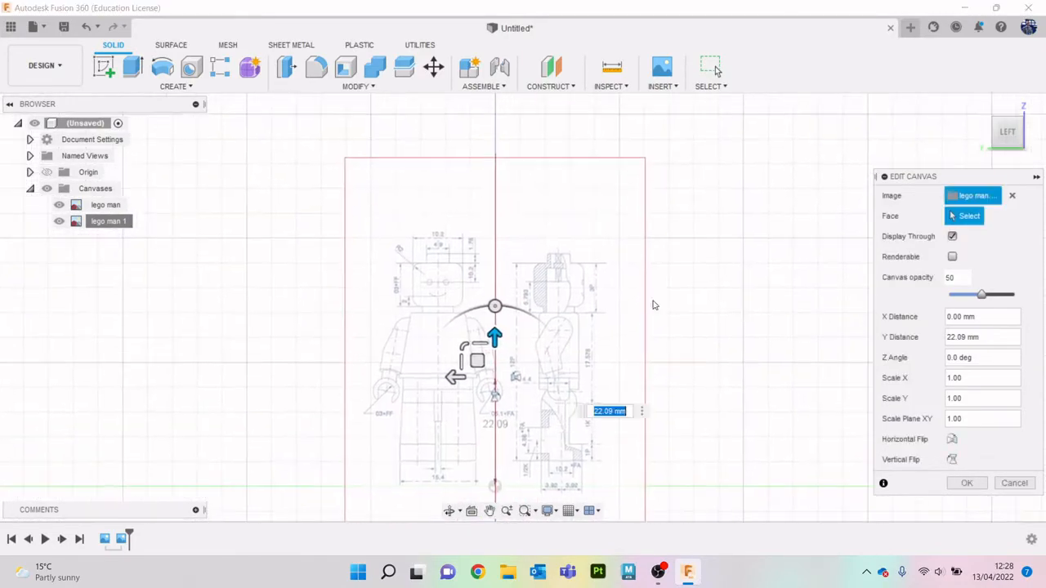
left_click_drag(494, 338, 494, 331)
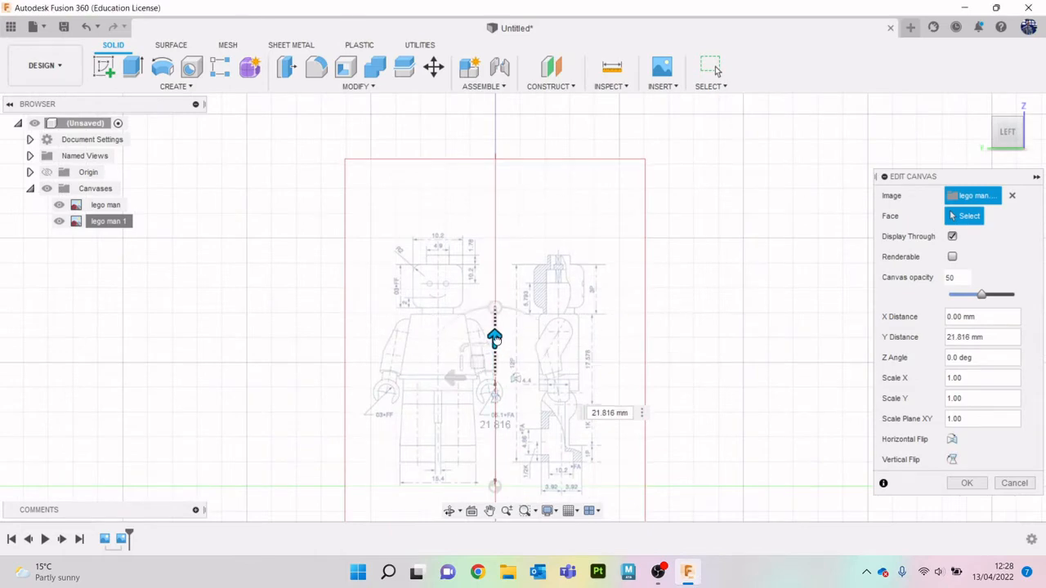
left_click_drag(494, 337, 494, 331)
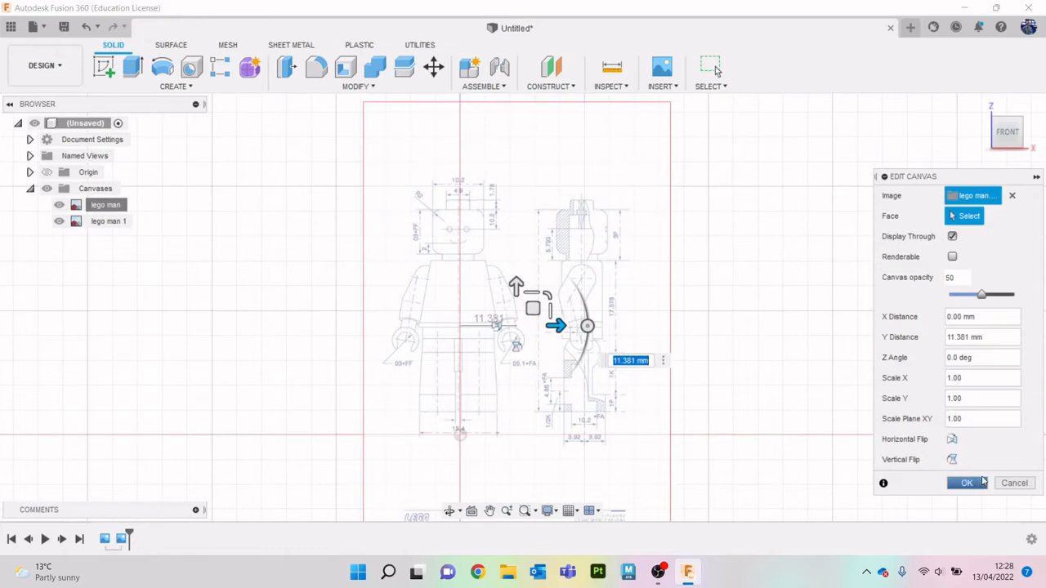
- Commit the offset, then move lego man 1 to X -11.381 mm and Y -1.783 mm
left_click(966, 482)
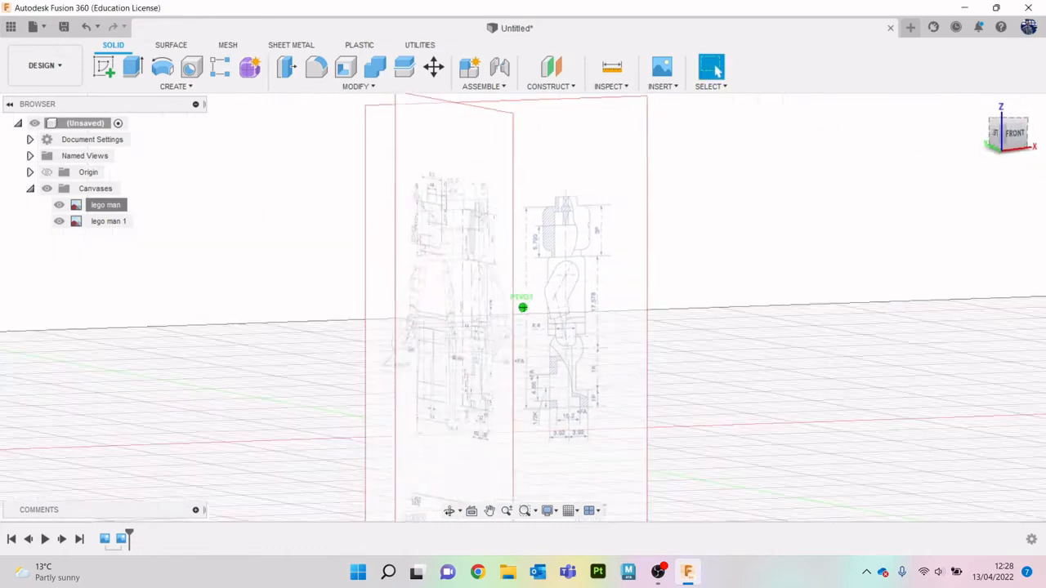
right_click(109, 220)
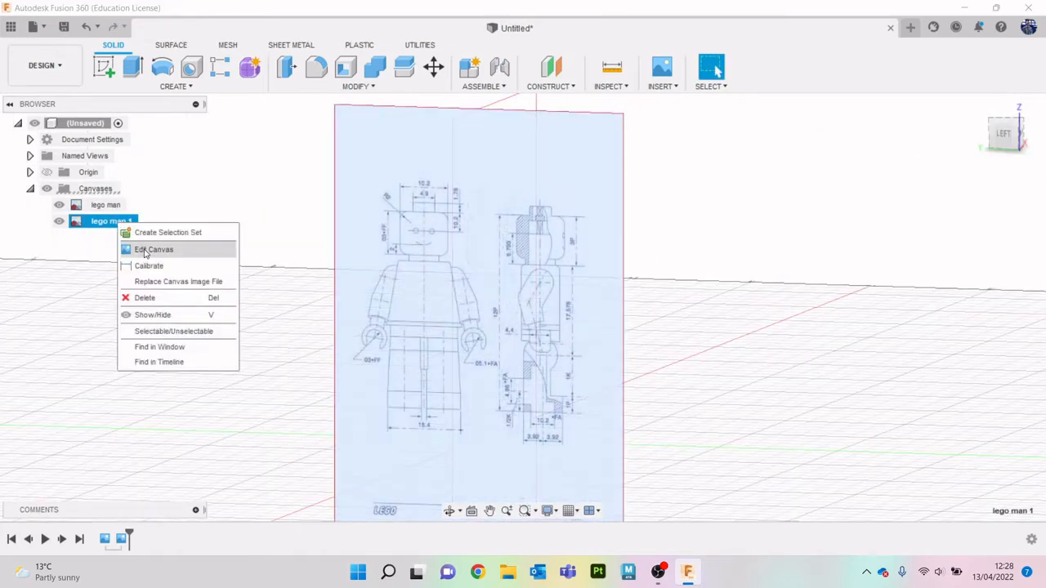
left_click(154, 249)
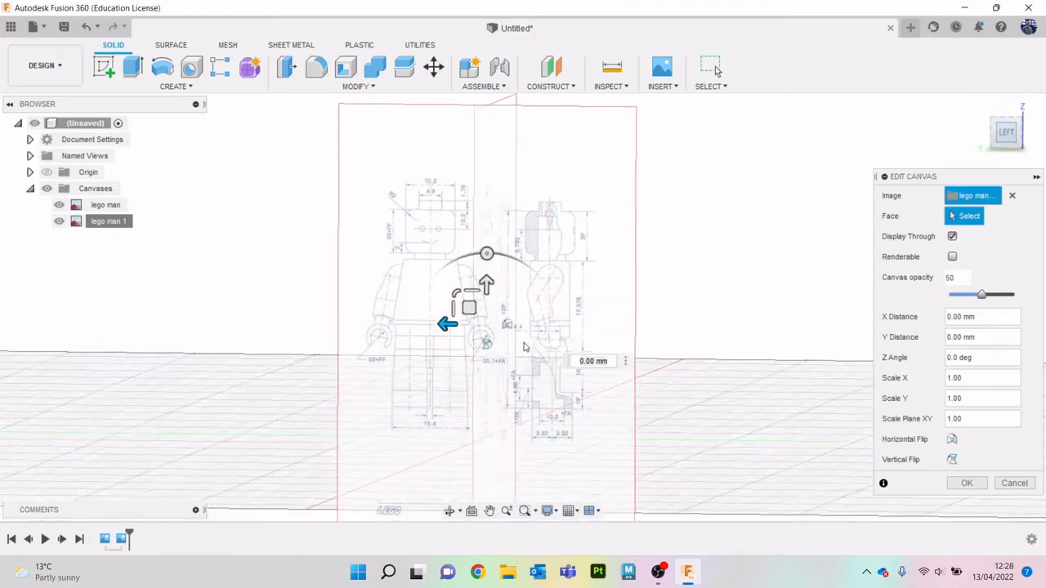
left_click_drag(447, 324, 486, 322)
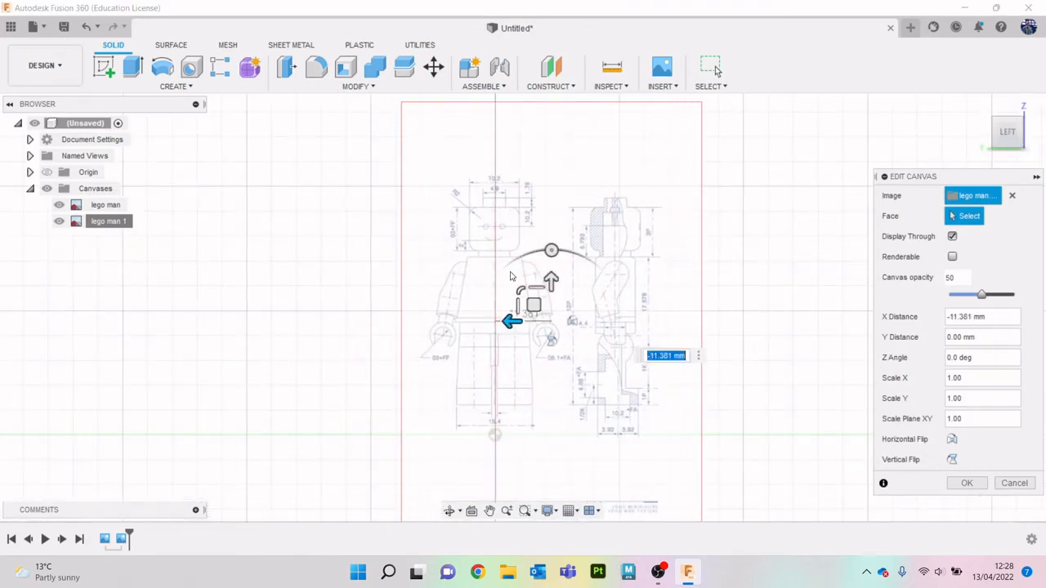
left_click_drag(531, 319, 549, 290)
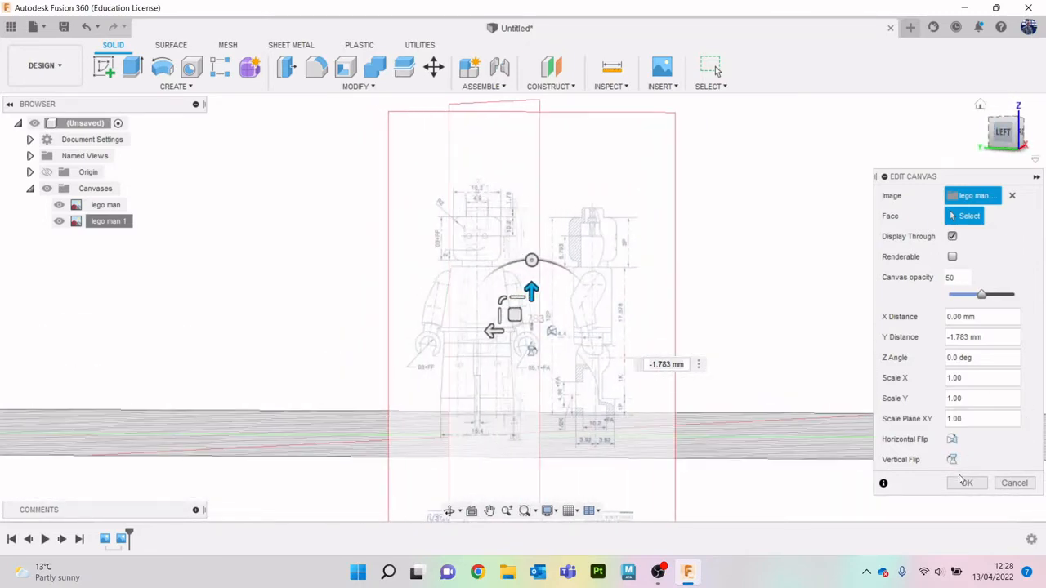
left_click(964, 482)
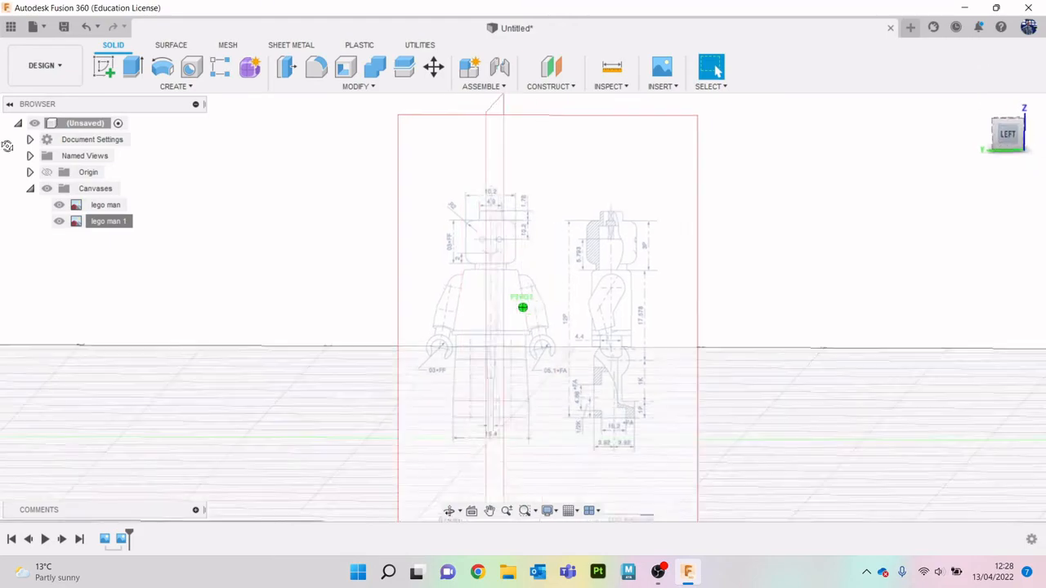